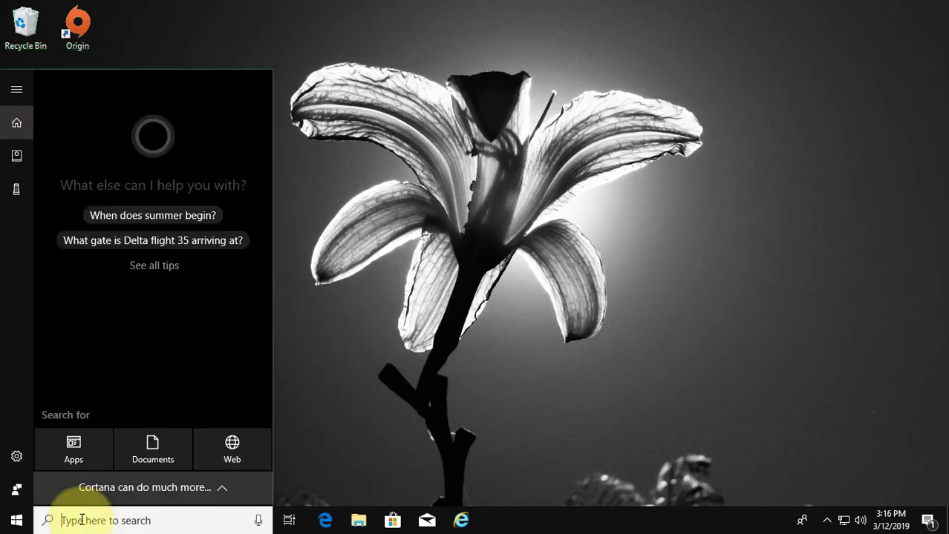
Step: Search Windows for 'local security policy' to surface the Local Security Policy app
{"action": "type", "text": "local"}
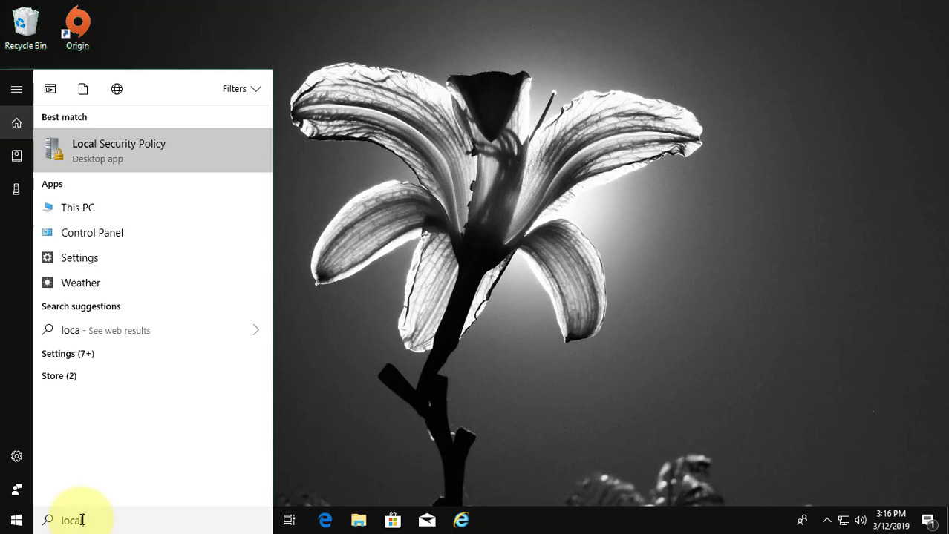
{"action": "type", "text": "security policy"}
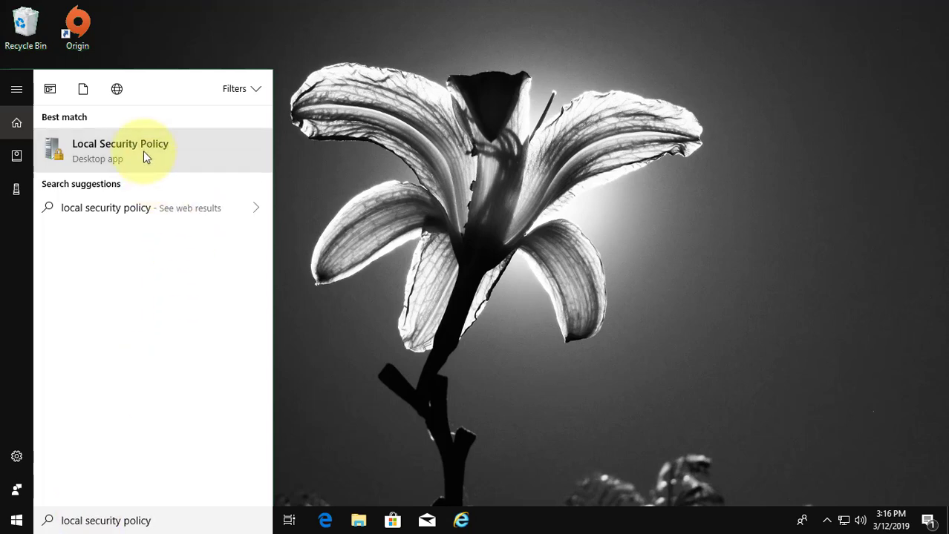
{"action": "right_click", "coordinate": [119, 149]}
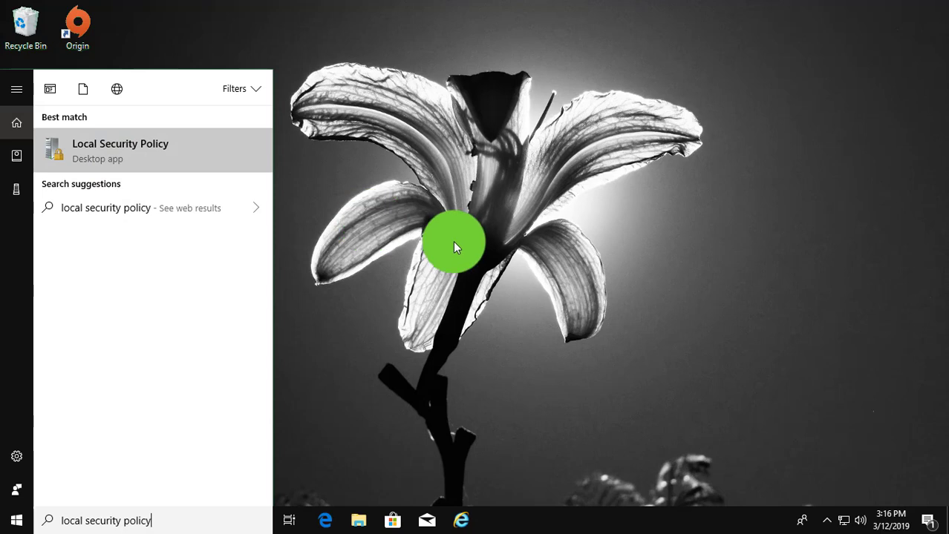
Step: Launch Local Security Policy and select 'Allow log on through Remote Desktop Services' under User Rights Assignment
{"action": "left_click", "coordinate": [120, 148]}
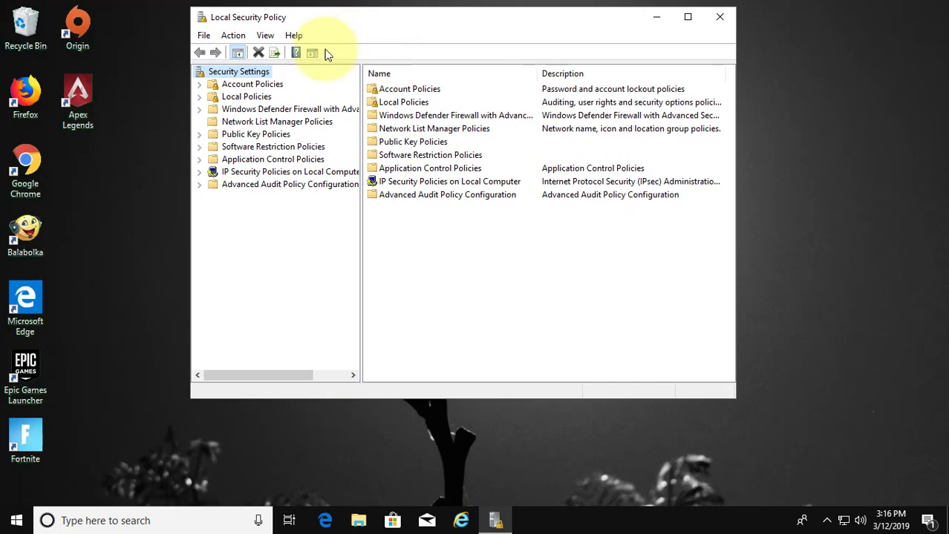
{"action": "left_click", "coordinate": [246, 96]}
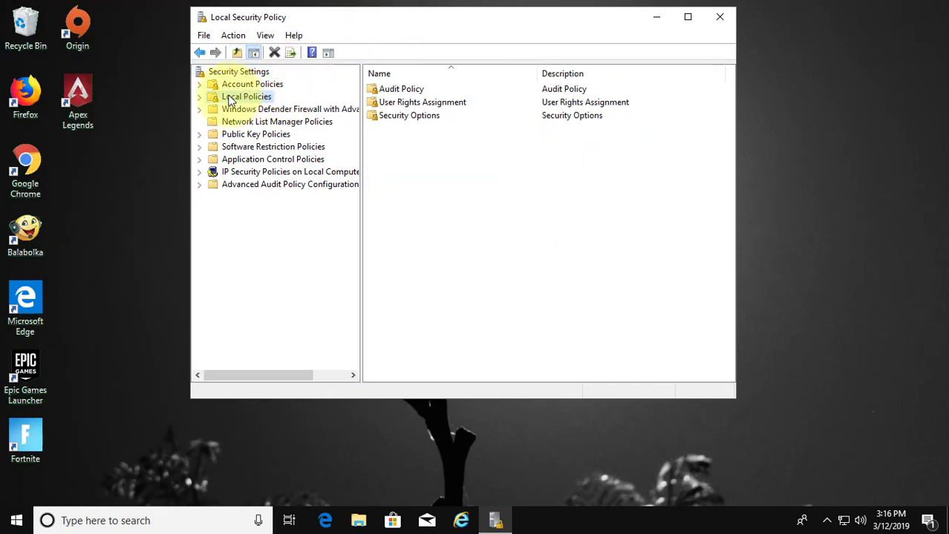
{"action": "left_click", "coordinate": [199, 97]}
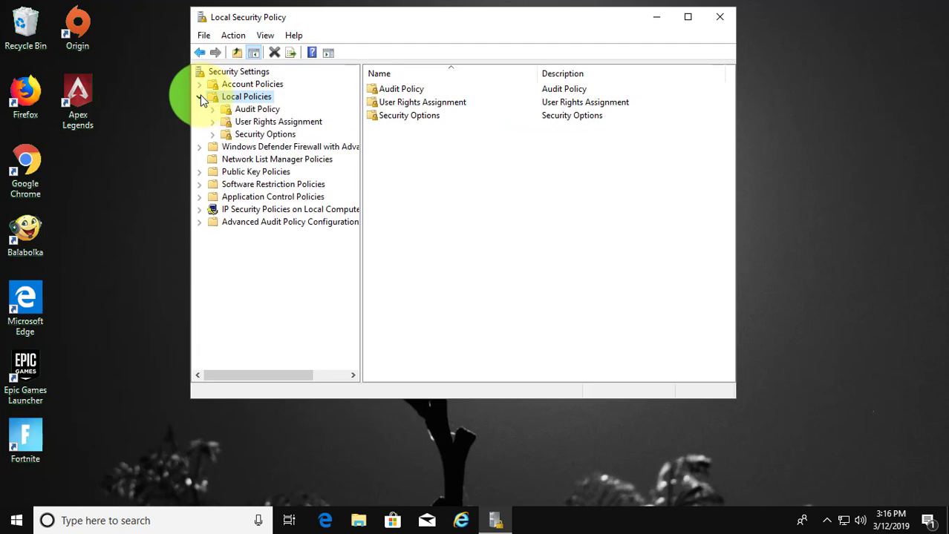
{"action": "left_click", "coordinate": [279, 122]}
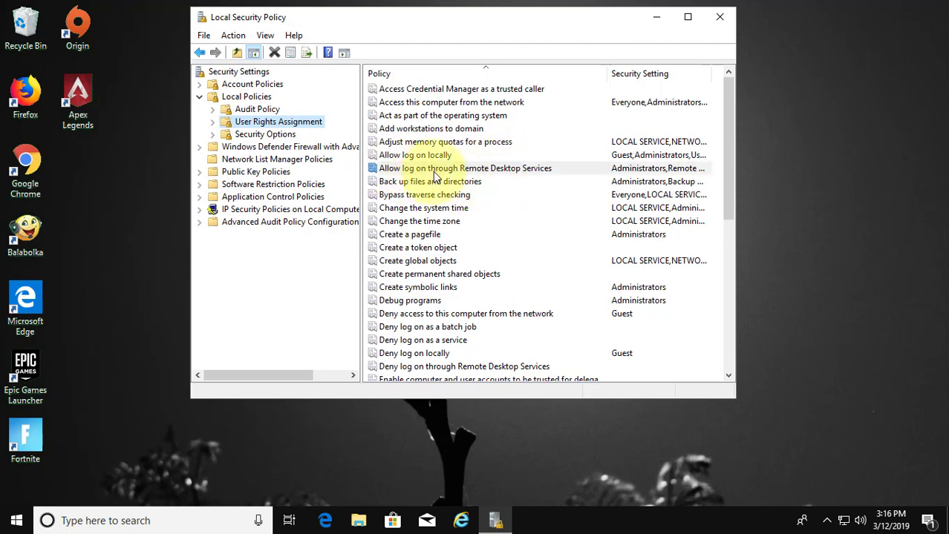
{"action": "left_click", "coordinate": [467, 167]}
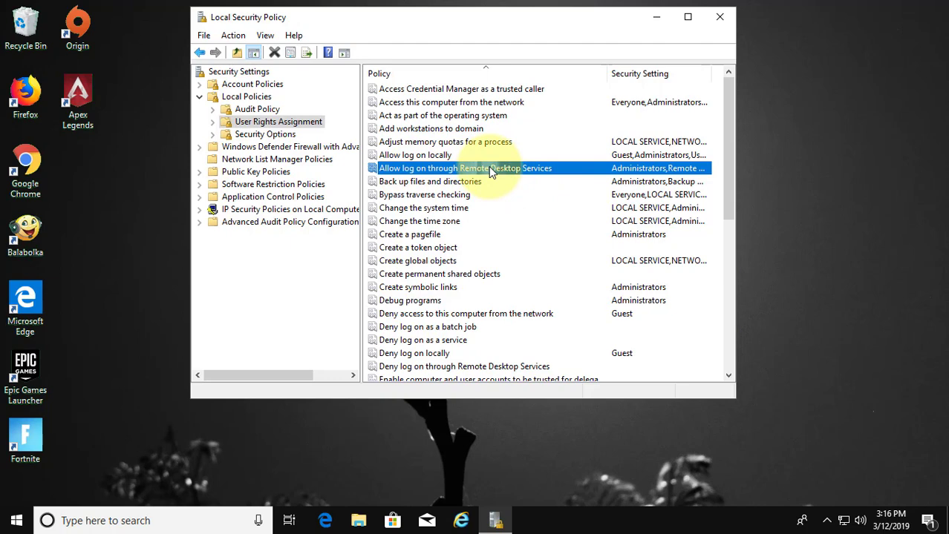
Step: In the policy's properties, list all available users and groups via Add User or Group > Advanced > Find Now
{"action": "double_click", "coordinate": [466, 167]}
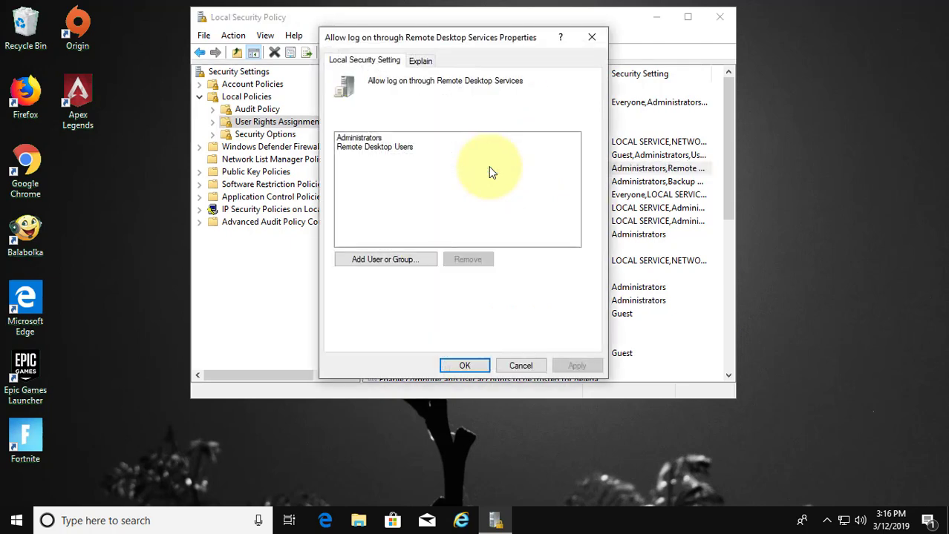
{"action": "mouse_move", "coordinate": [371, 235]}
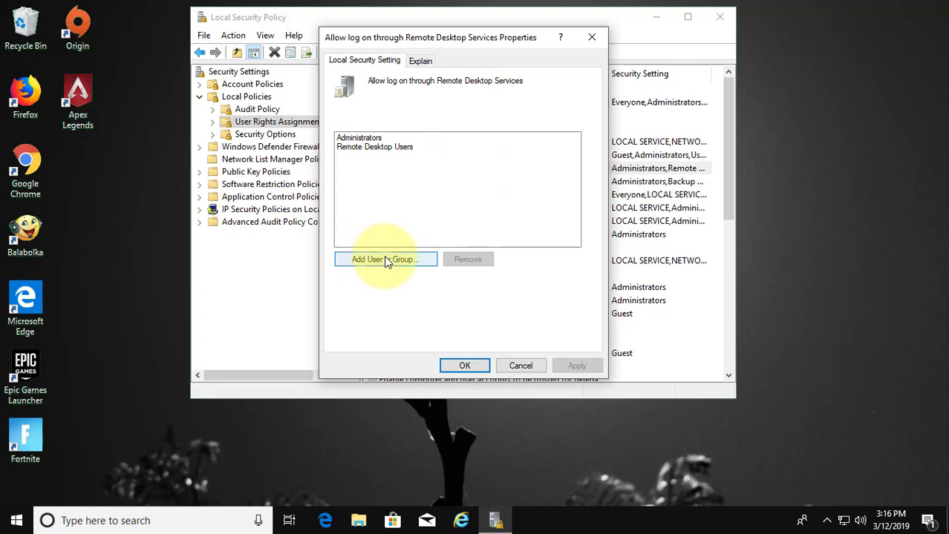
{"action": "left_click", "coordinate": [386, 259]}
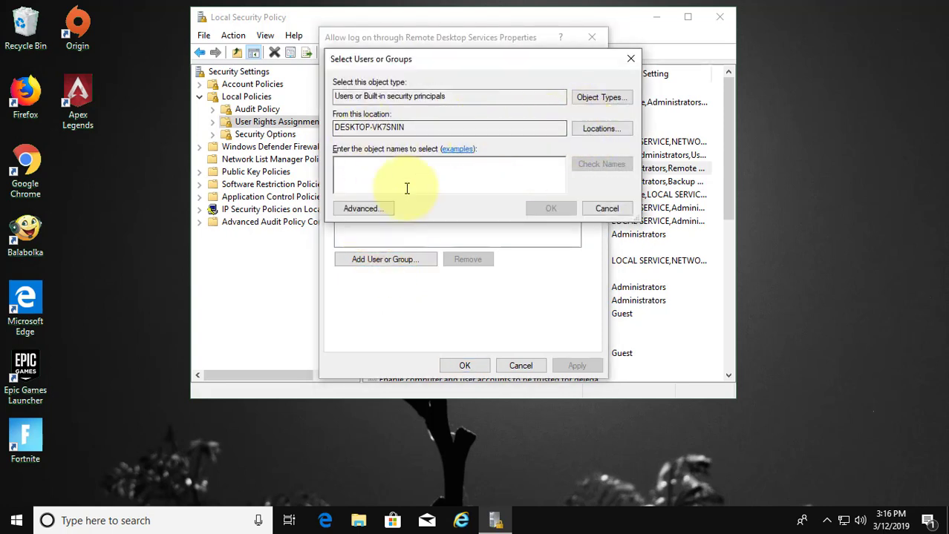
{"action": "left_click", "coordinate": [364, 208]}
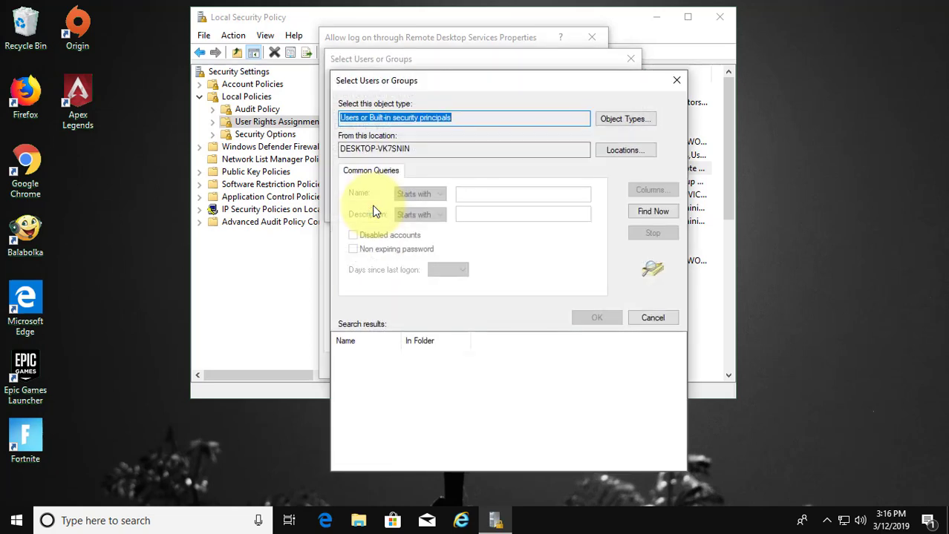
{"action": "mouse_move", "coordinate": [564, 193]}
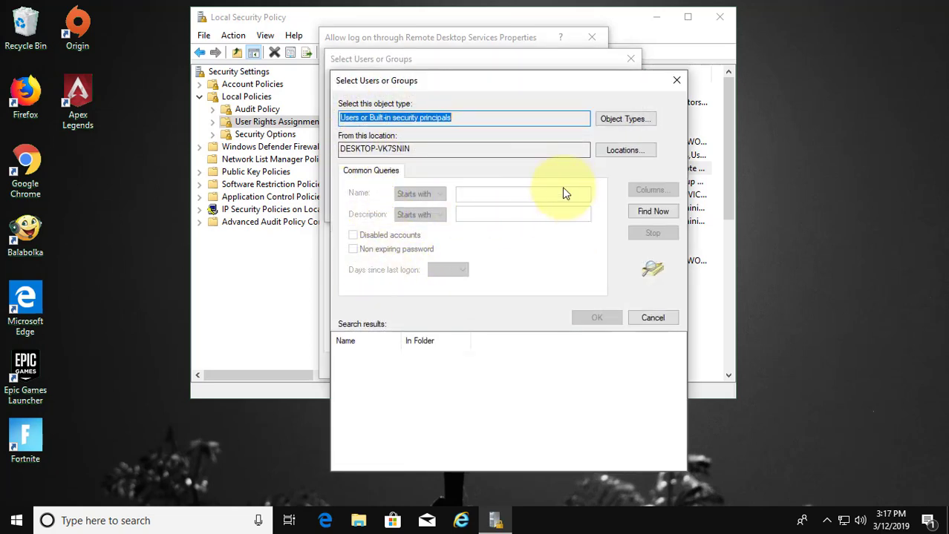
{"action": "mouse_move", "coordinate": [488, 201]}
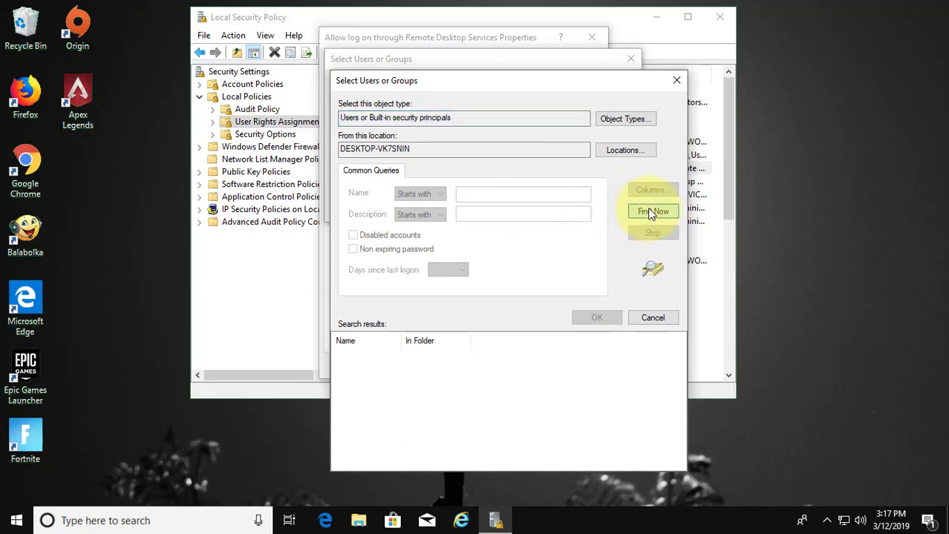
{"action": "left_click", "coordinate": [653, 211]}
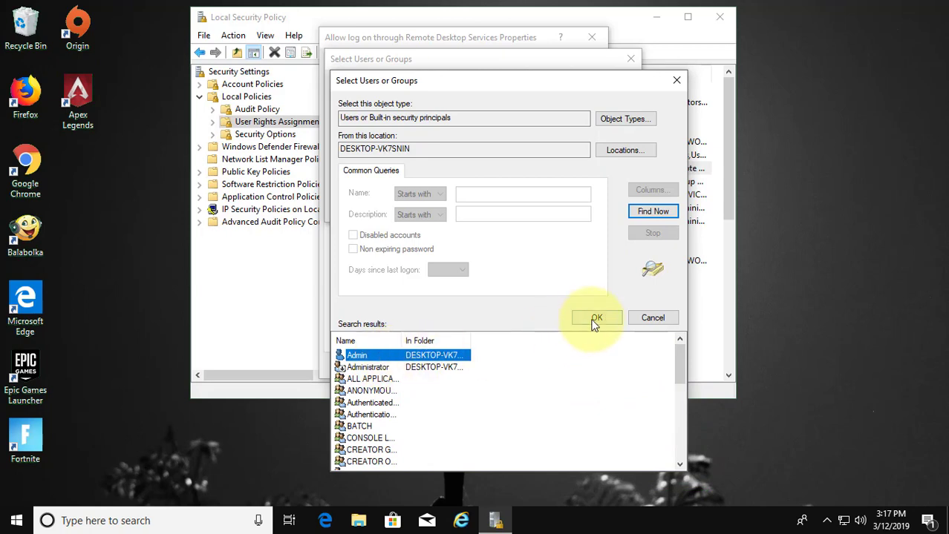
Step: Add the Admin account to the right and confirm the updated member list
{"action": "left_click", "coordinate": [597, 318]}
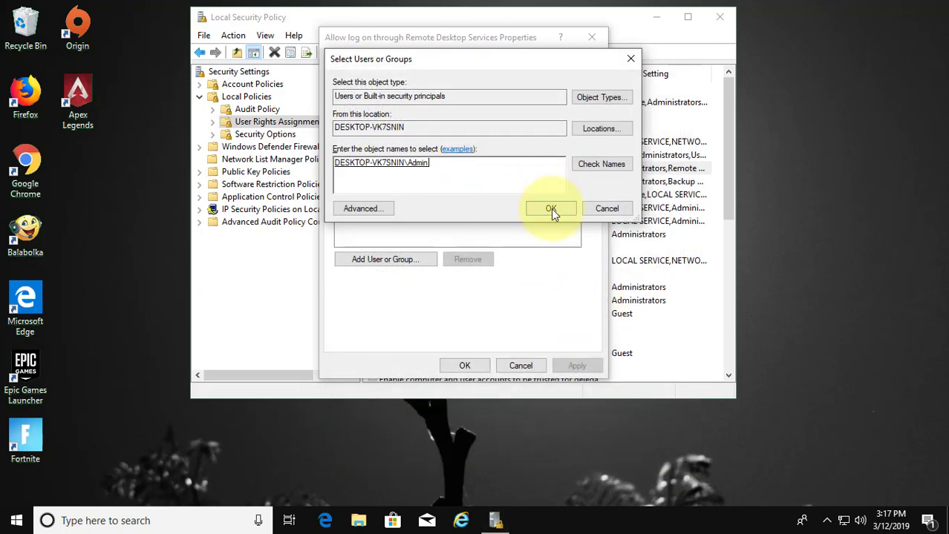
{"action": "left_click", "coordinate": [551, 207]}
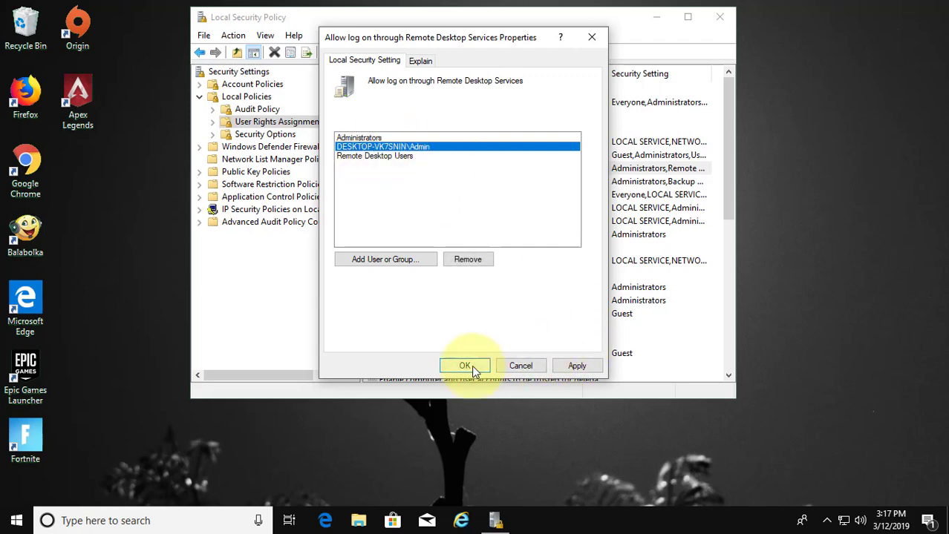
{"action": "left_click", "coordinate": [463, 366]}
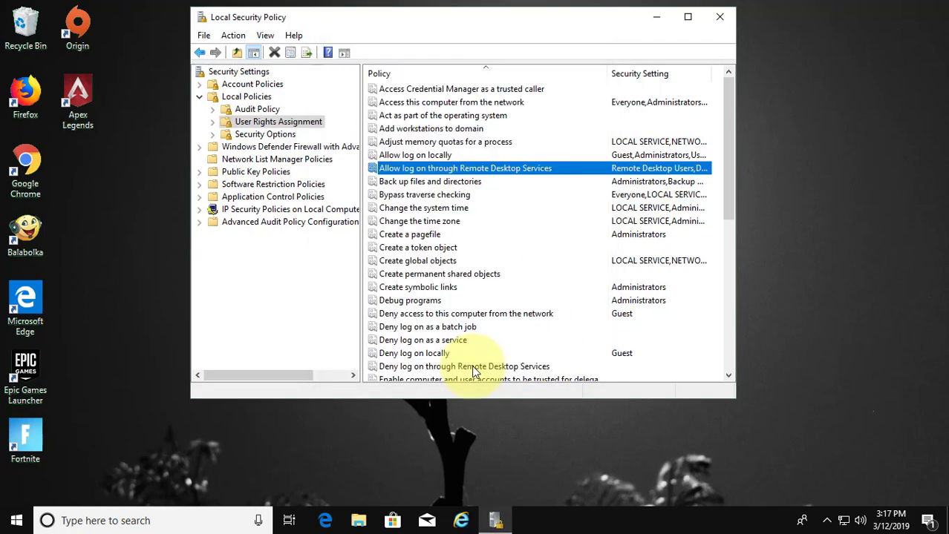
{"action": "mouse_move", "coordinate": [719, 16]}
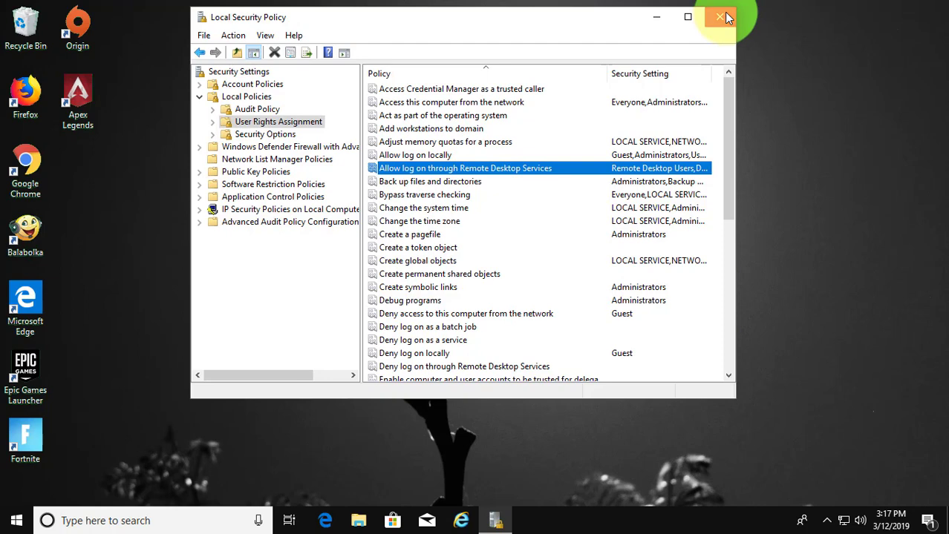
Step: Close Local Security Policy and launch Command Prompt from a 'cmd' search
{"action": "left_click", "coordinate": [726, 17]}
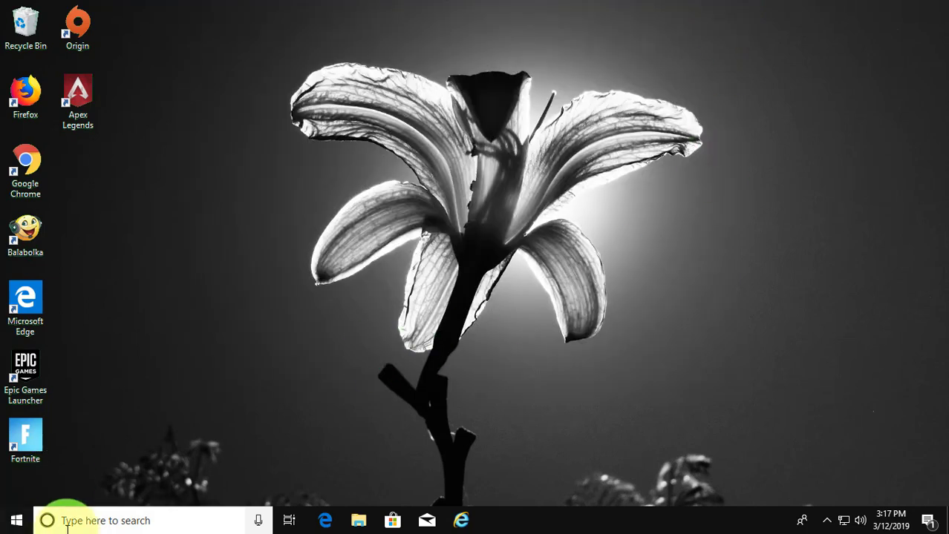
{"action": "left_click", "coordinate": [16, 520]}
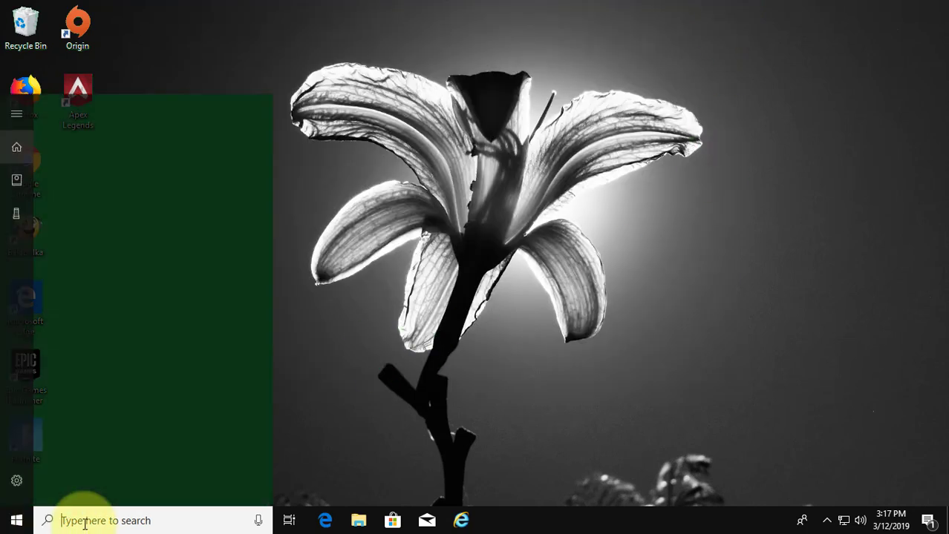
{"action": "type", "text": "cmd"}
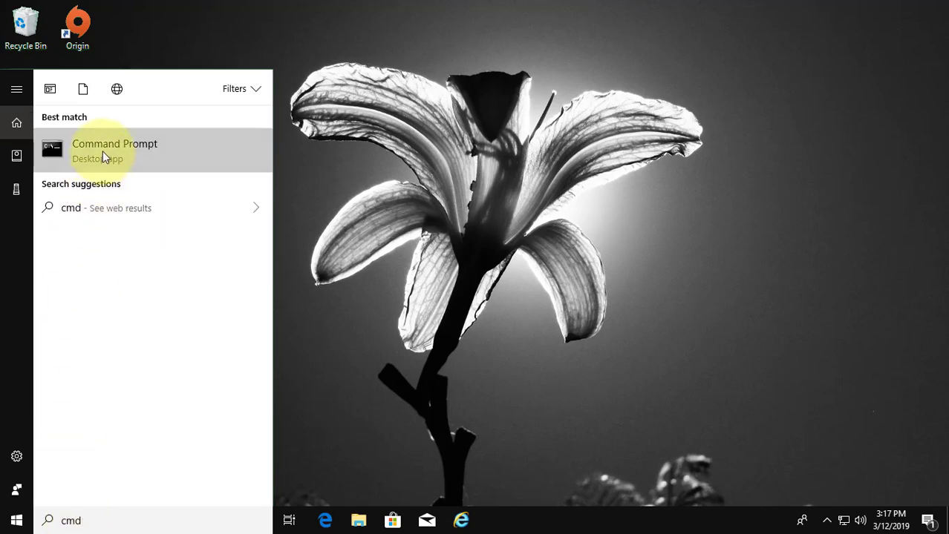
{"action": "left_click", "coordinate": [114, 149]}
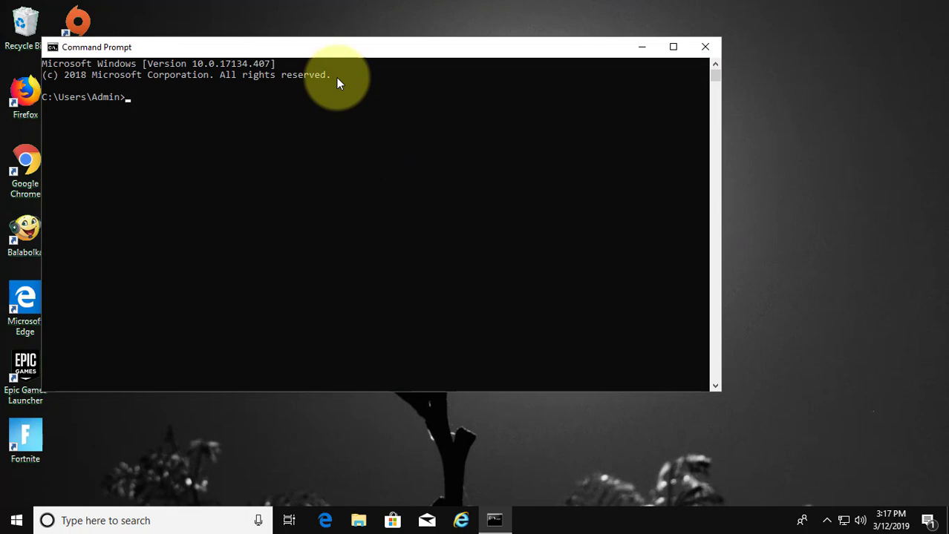
Step: Run 'gpupdate /force' to refresh computer and user policies, then exit the prompt
{"action": "type", "text": "g"}
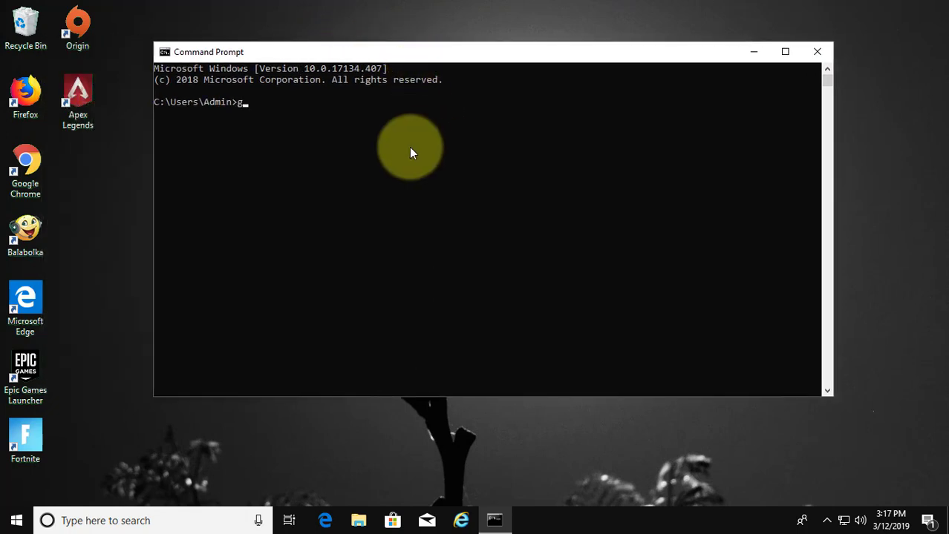
{"action": "type", "text": "pupdate /forc"}
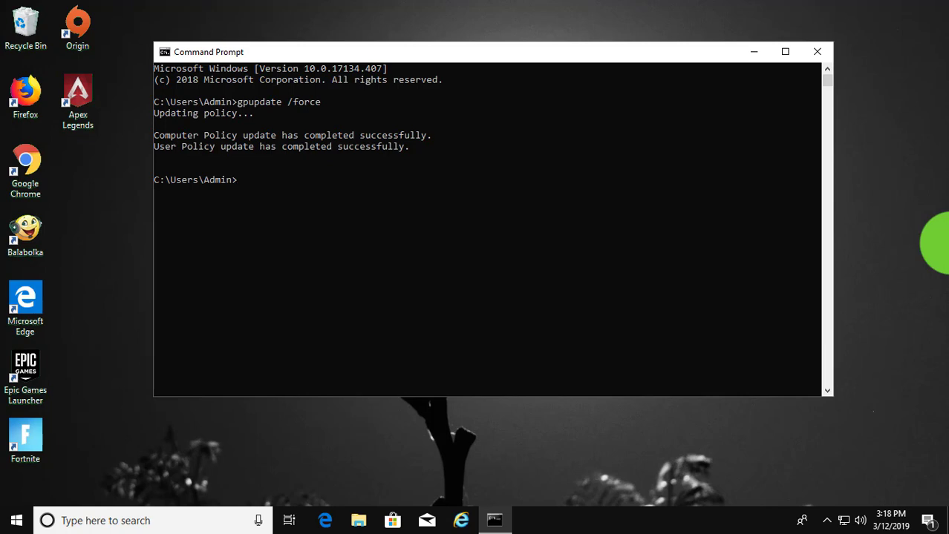
{"action": "type", "text": "ex"}
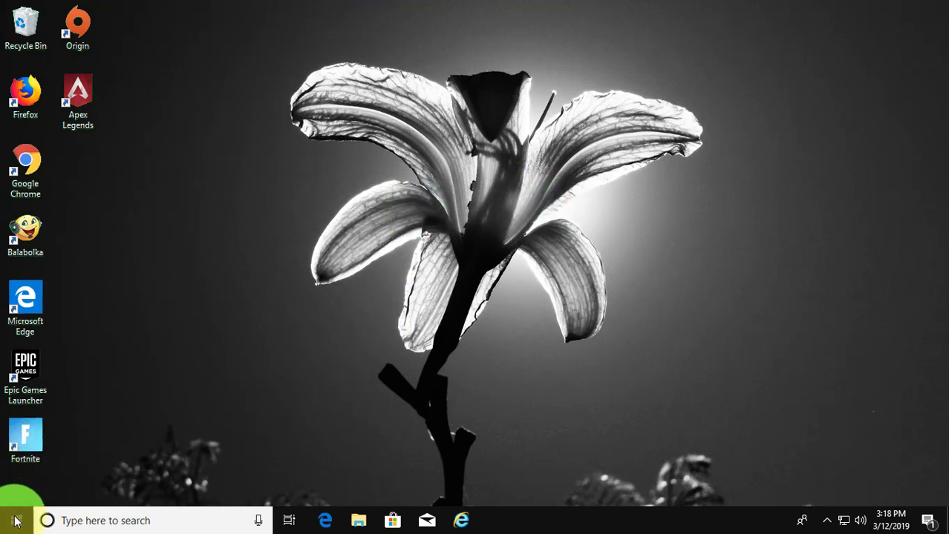
Step: Show the Start menu's power options (Sleep, Shut down, Restart)
{"action": "left_click", "coordinate": [12, 520]}
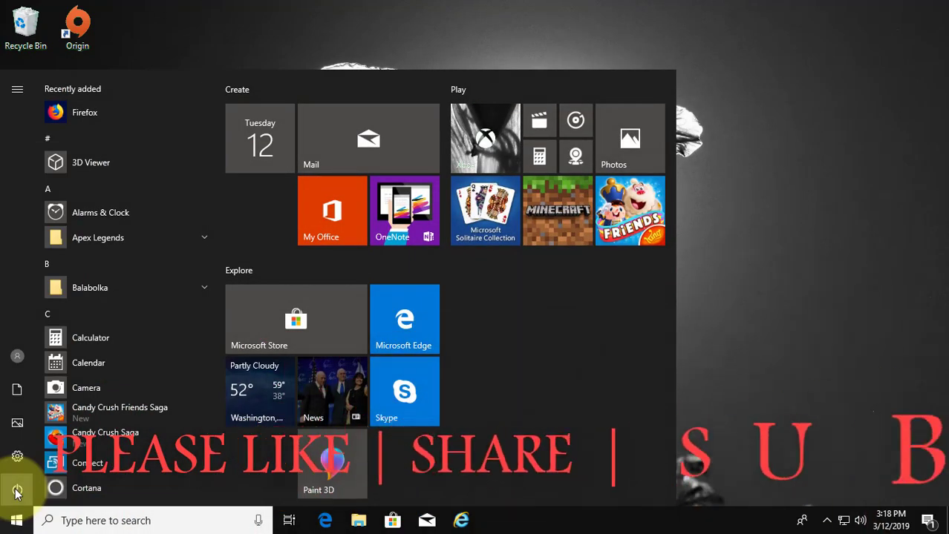
{"action": "left_click", "coordinate": [18, 488]}
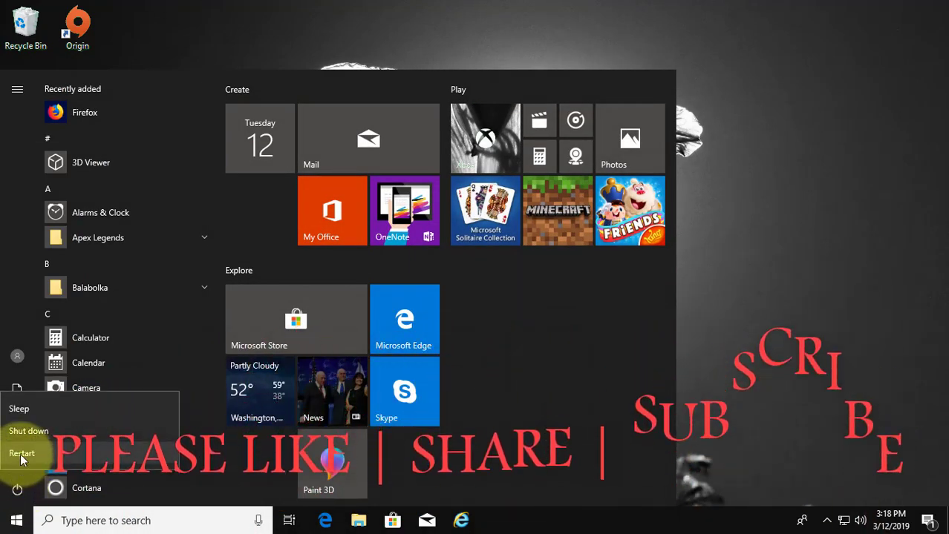